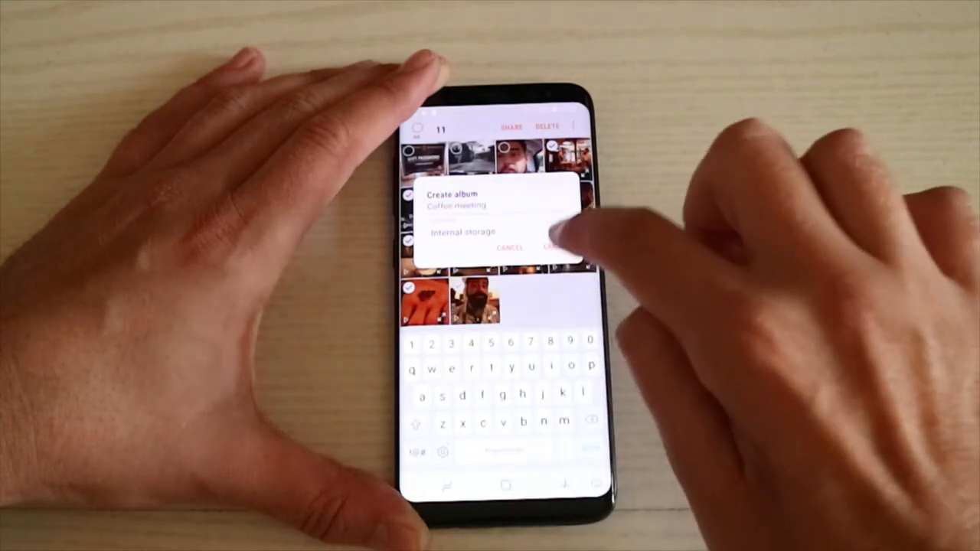
- Create the 'Coffee meeting' album in Internal storage from the selected photos and clips
left_click(554, 248)
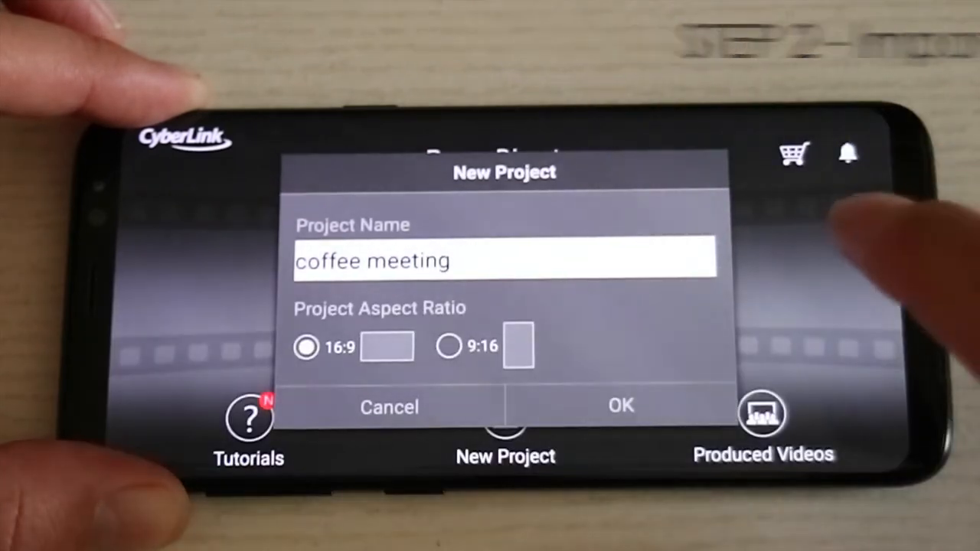
- Create the 'coffee meeting' project with a 16:9 aspect ratio
left_click(620, 407)
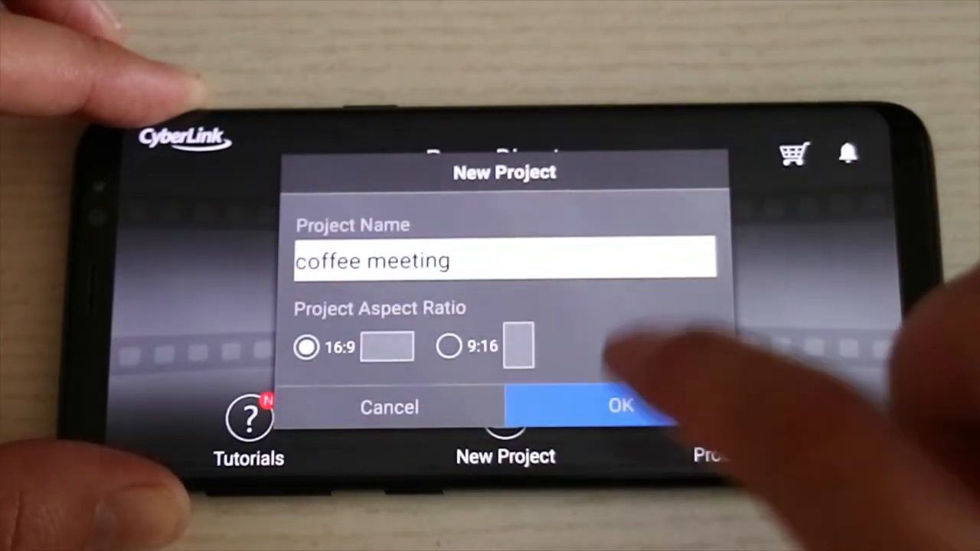
left_click(620, 407)
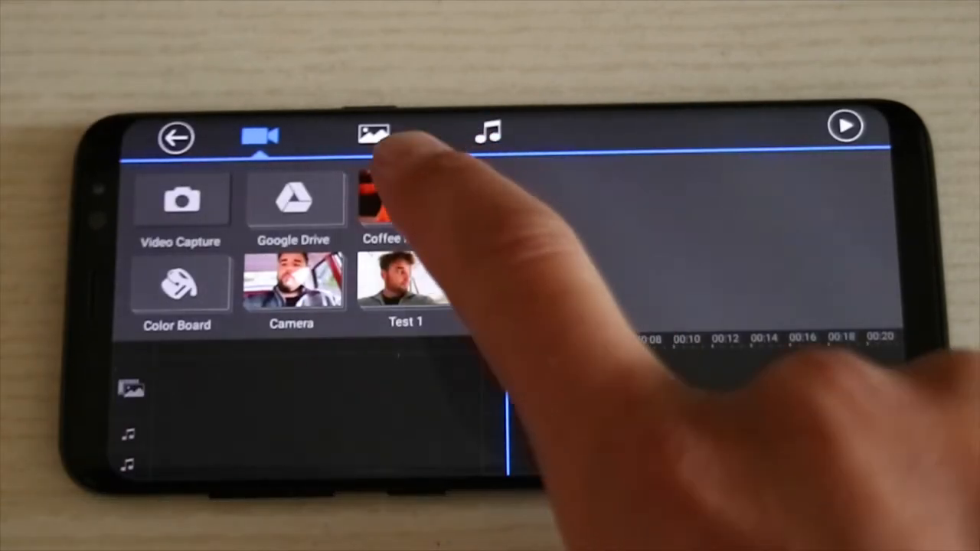
- Add the Coffee meeting album's clips to the project timeline
left_click(383, 202)
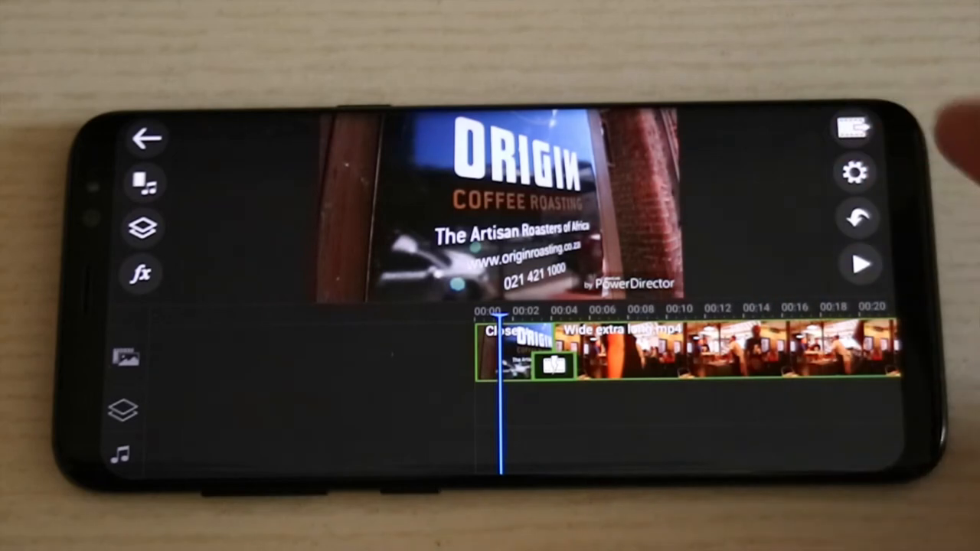
- Split the long wide clip and remove the unwanted short pieces from the timeline
left_click(861, 265)
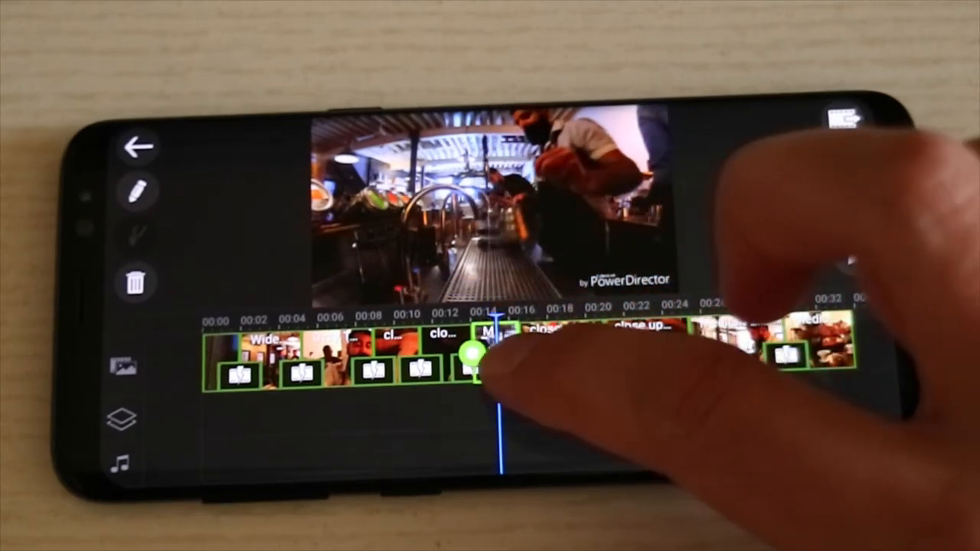
left_click(468, 358)
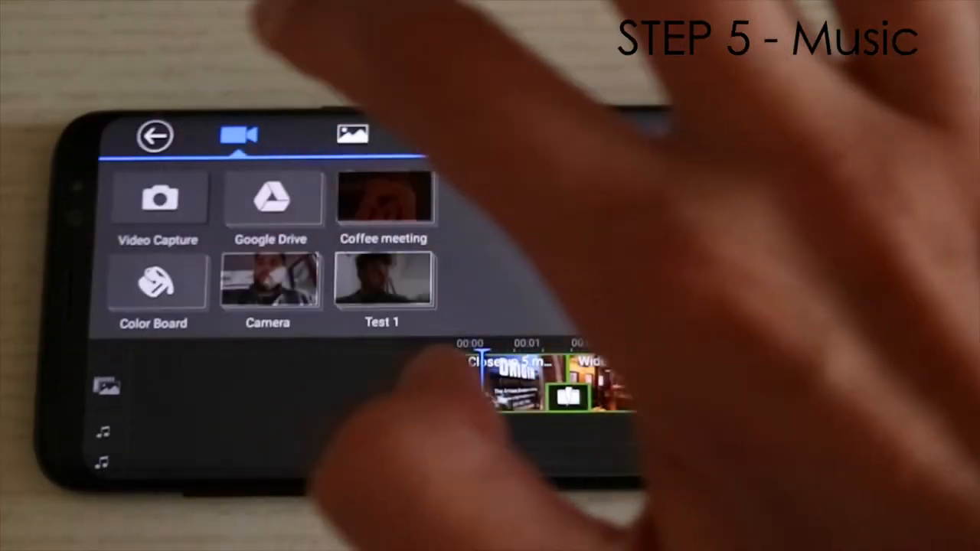
- Add Over_the_Horizon.mp3 as the background music track beneath the clips
left_click(463, 135)
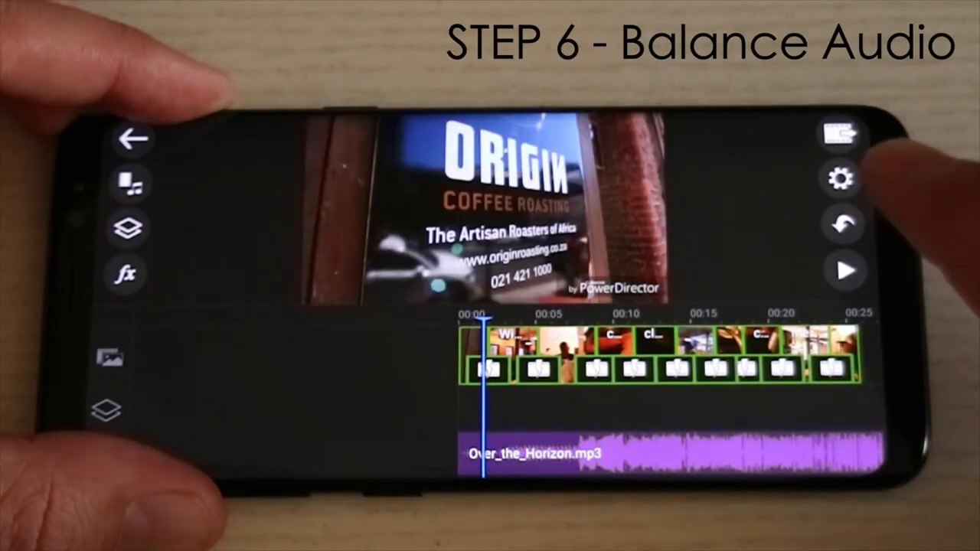
- Adjust the video and music volume sliders in Audio Mixing to balance the sound
left_click(841, 181)
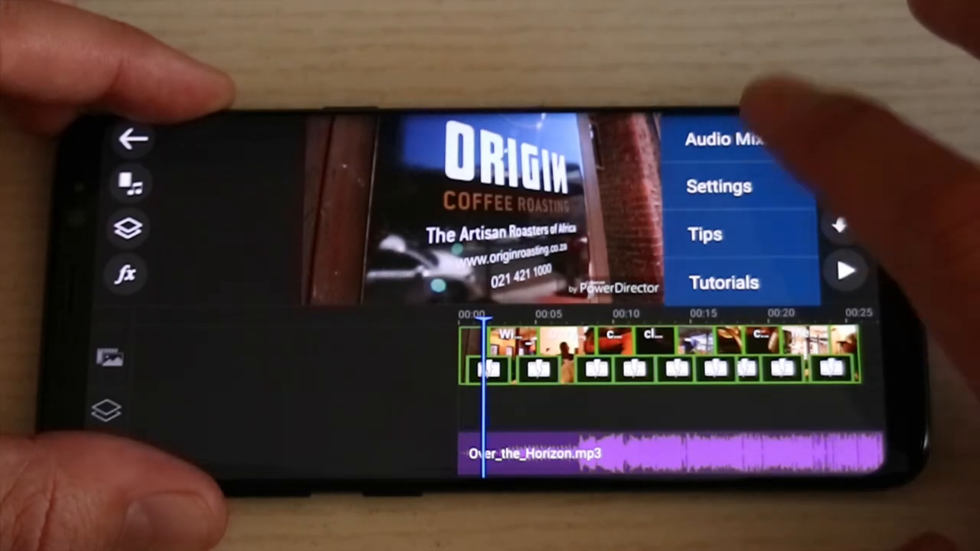
left_click(723, 139)
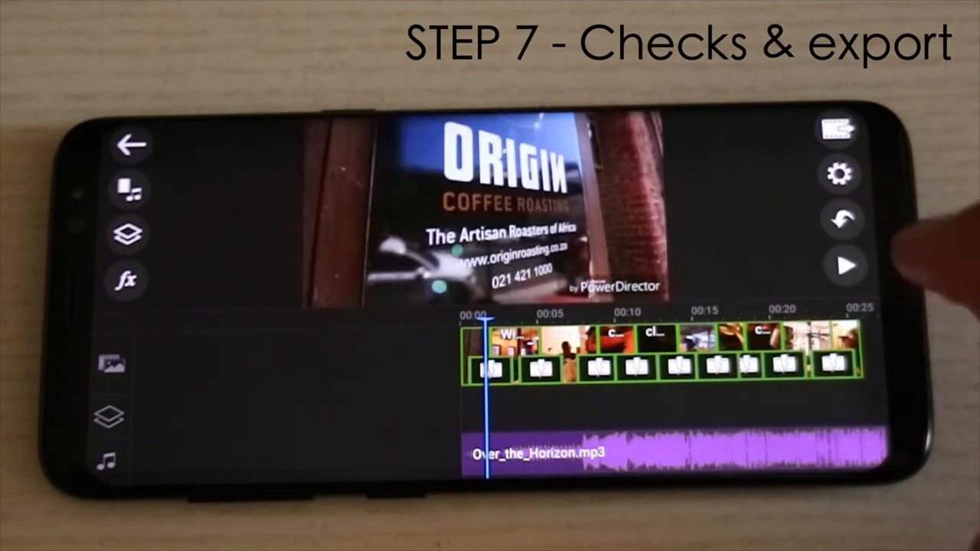
left_click(844, 267)
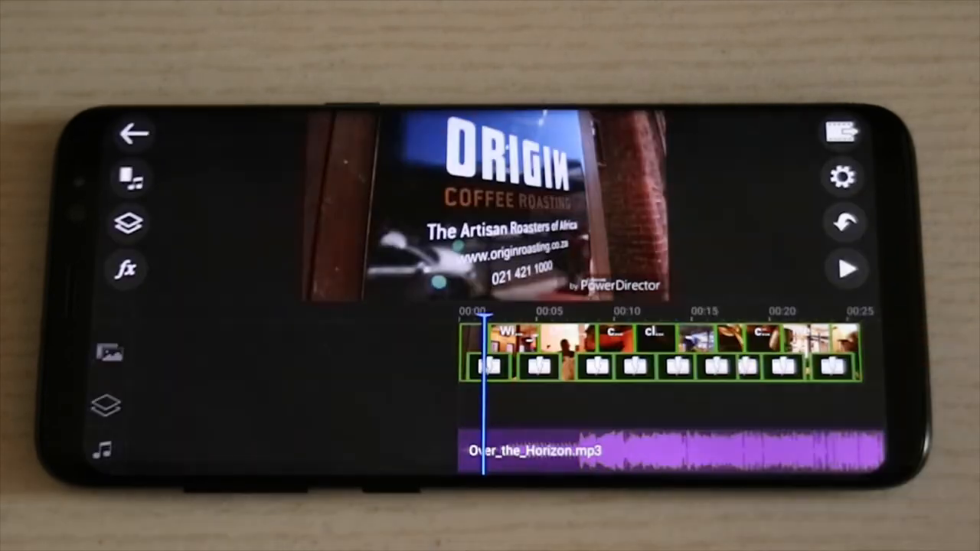
left_click(843, 134)
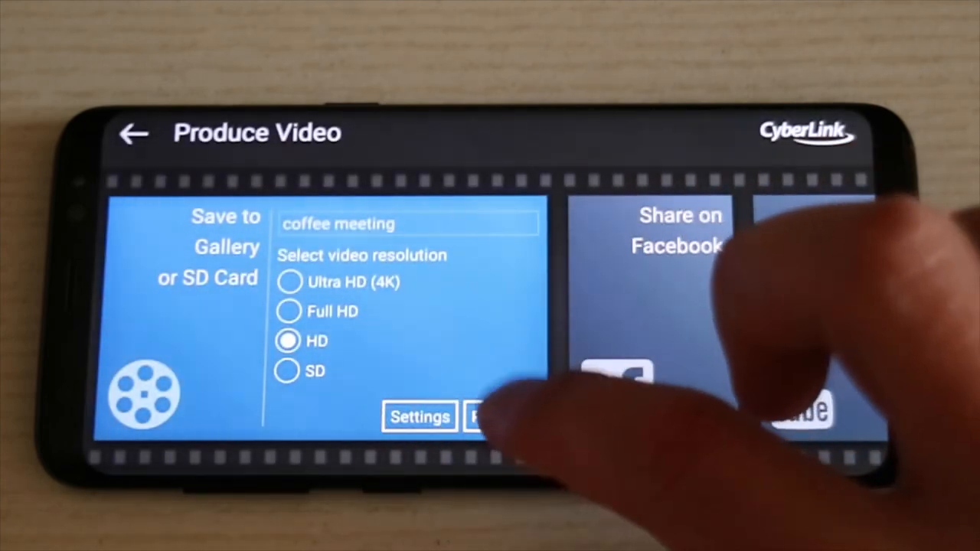
- Produce the movie to the gallery in HD, dismissing the ActionDirector promotion
left_click(487, 417)
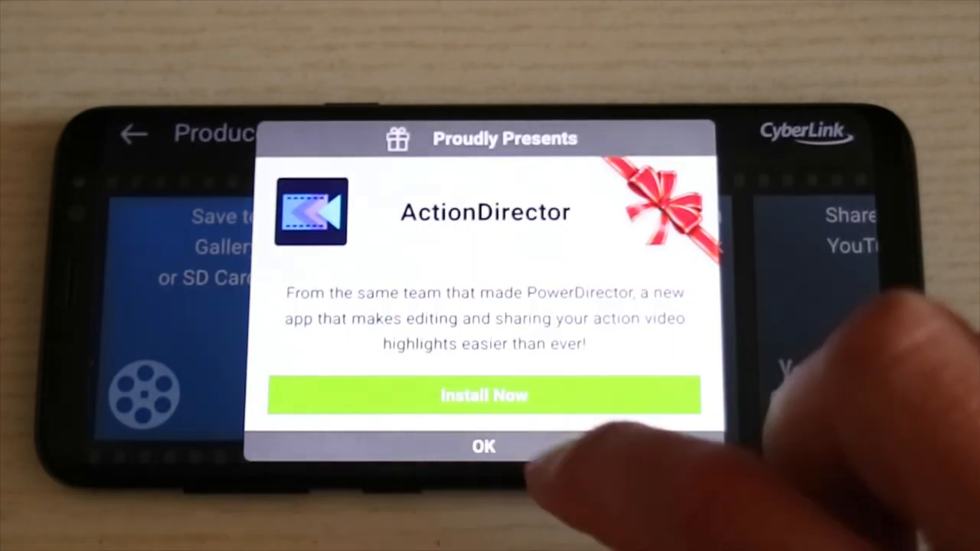
left_click(484, 447)
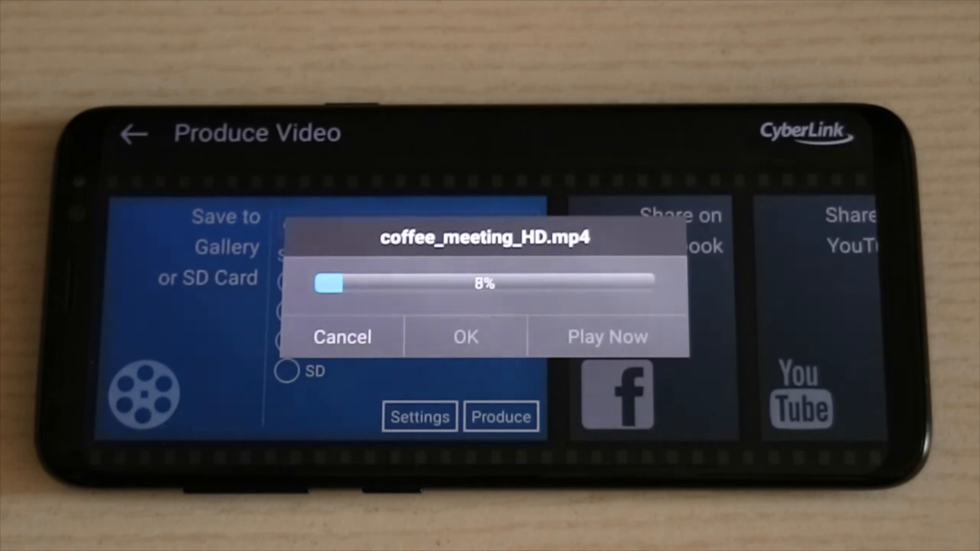